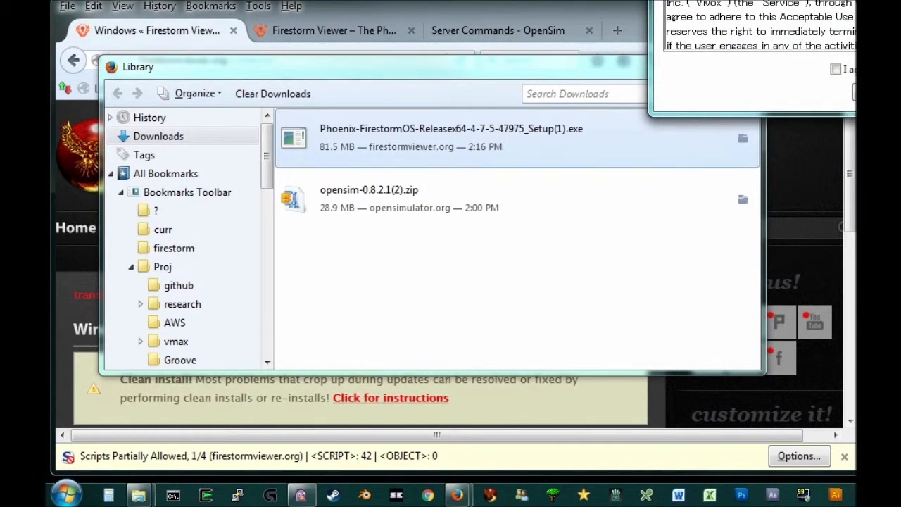
Step: Launch the downloaded Phoenix-Firestorm x64 setup .exe and agree to its license terms
double_click(450, 128)
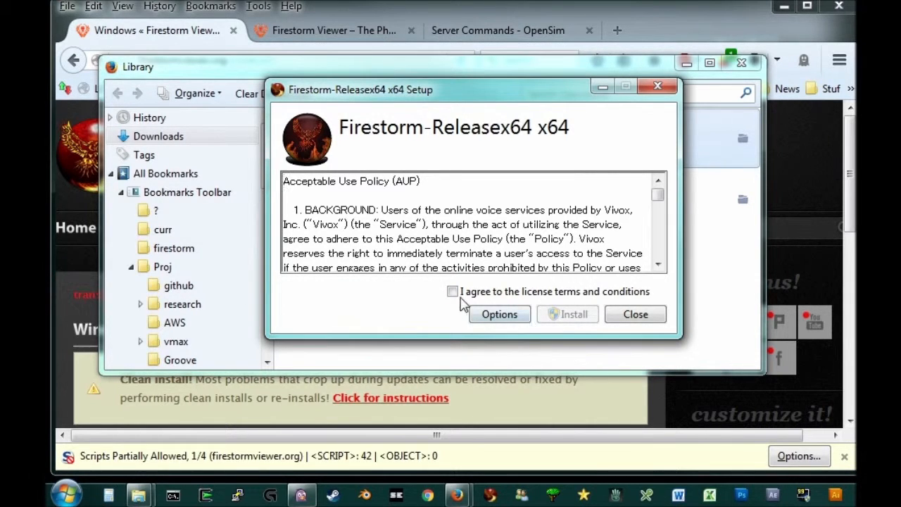
scroll("down", 3)
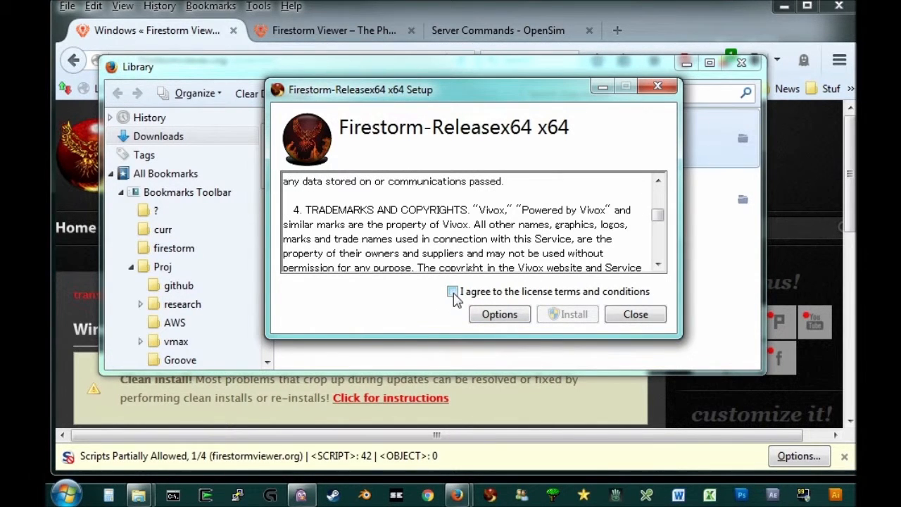
left_click(452, 292)
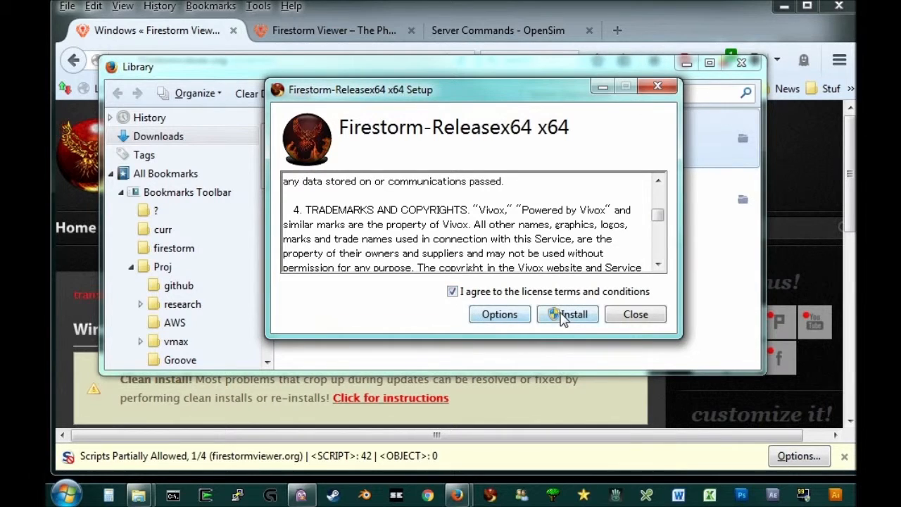
Step: Begin the Firestorm-Releasex64 installation so setup progress starts initializing
left_click(568, 314)
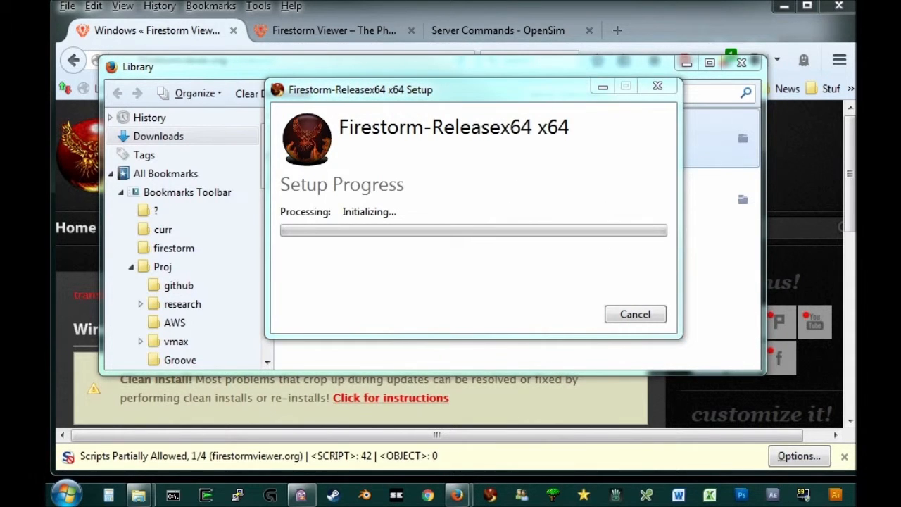
mouse_move(338, 278)
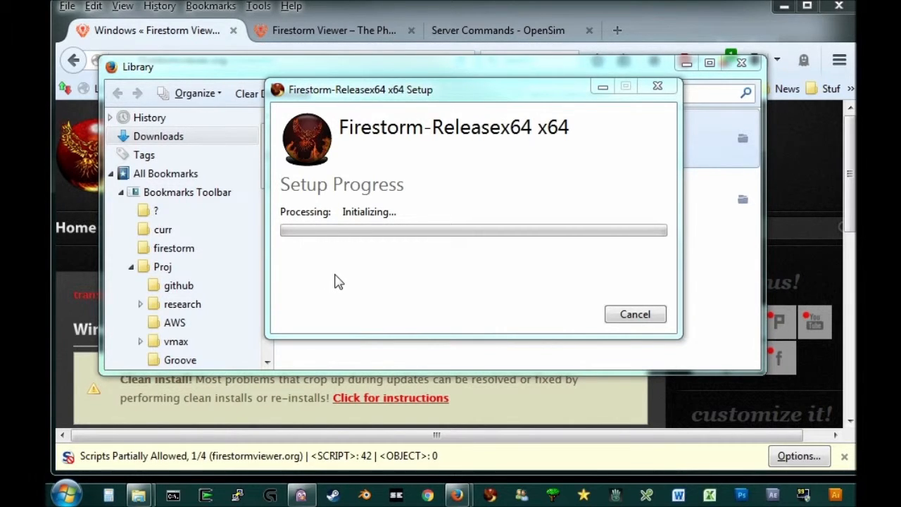
mouse_move(396, 294)
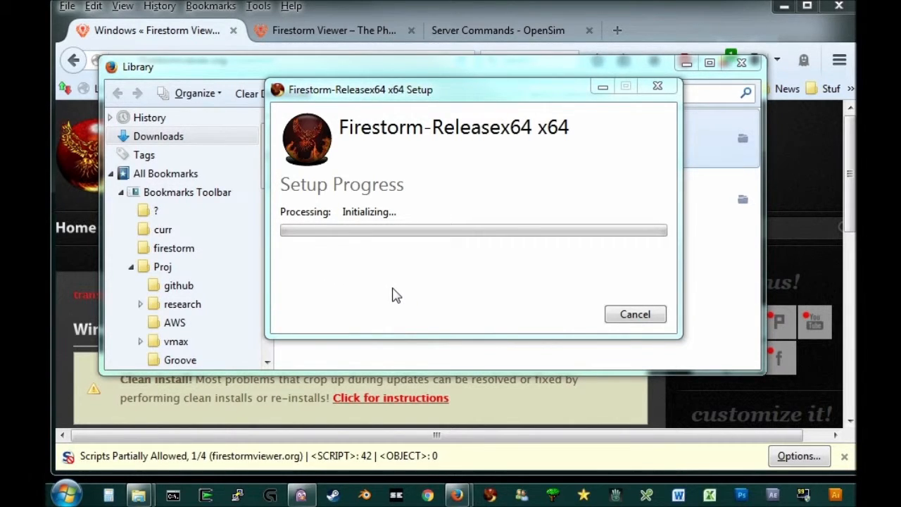